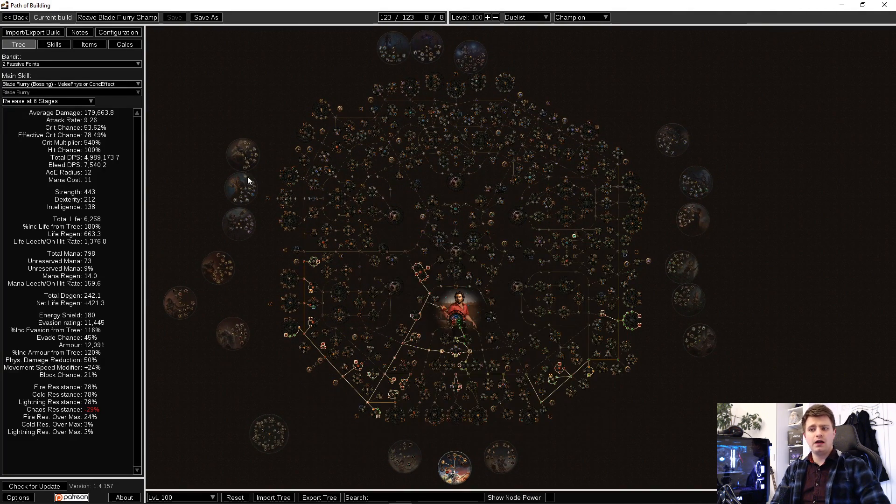
- Browse the Reave Blade Flurry Champ build's import, skills and items pages, scrolling the unique item list
left_click(33, 31)
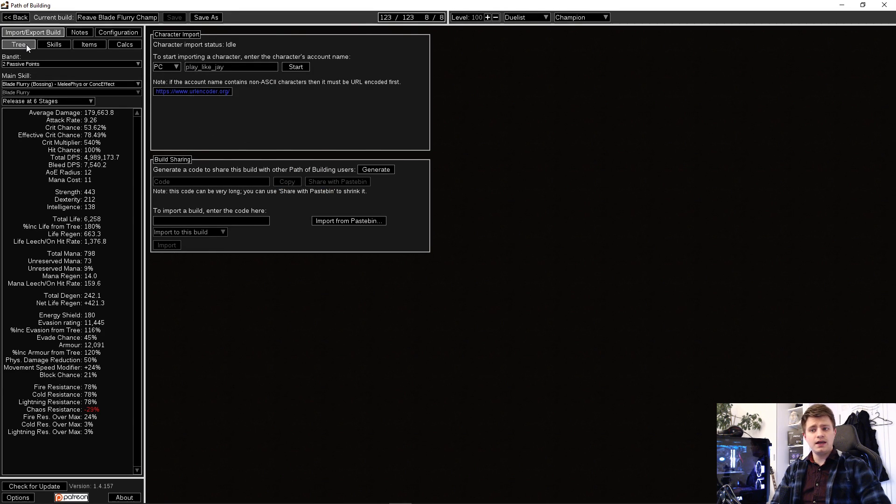
left_click(54, 44)
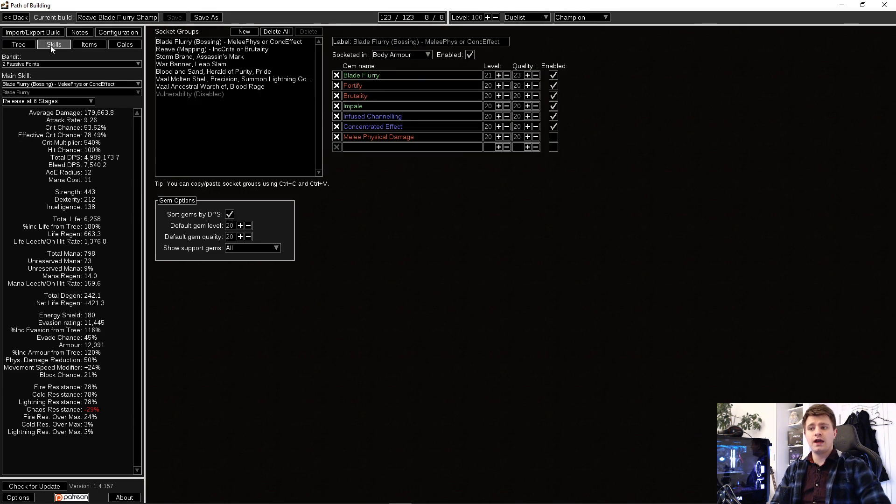
left_click(88, 44)
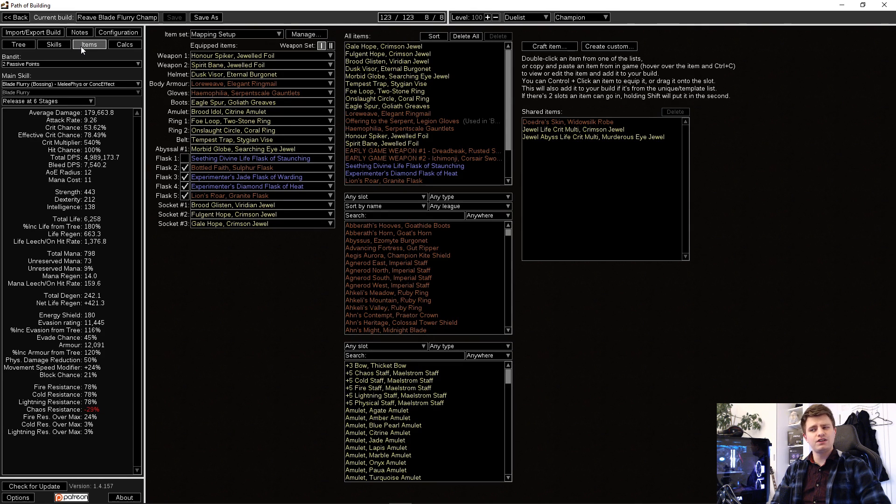
mouse_move(82, 158)
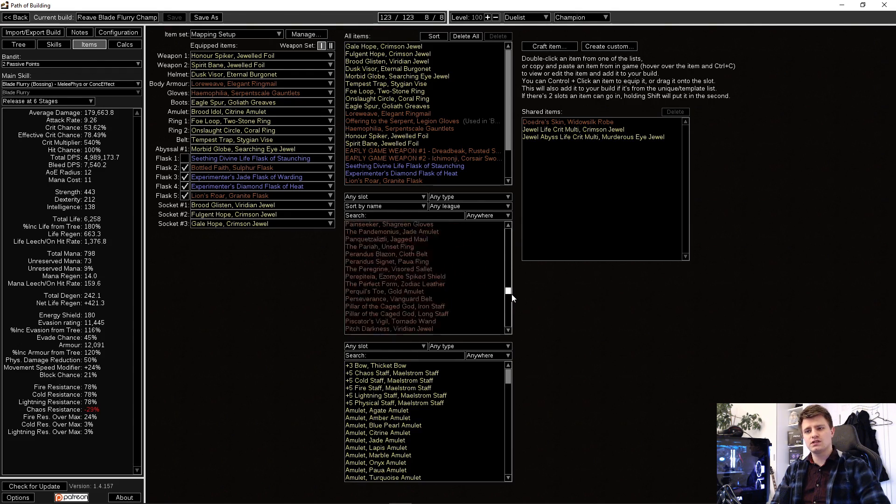
scroll("down", 3)
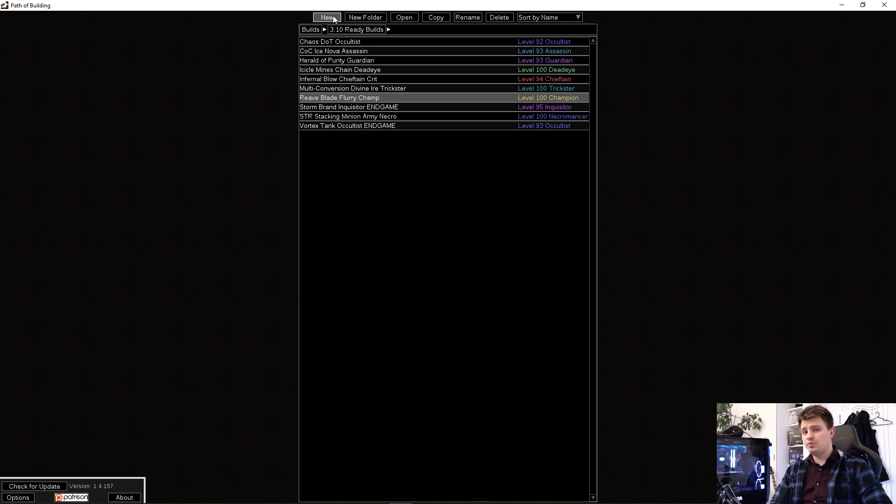
- Start a new empty build and switch its class to Marauder, accepting the tree reset
left_click(327, 17)
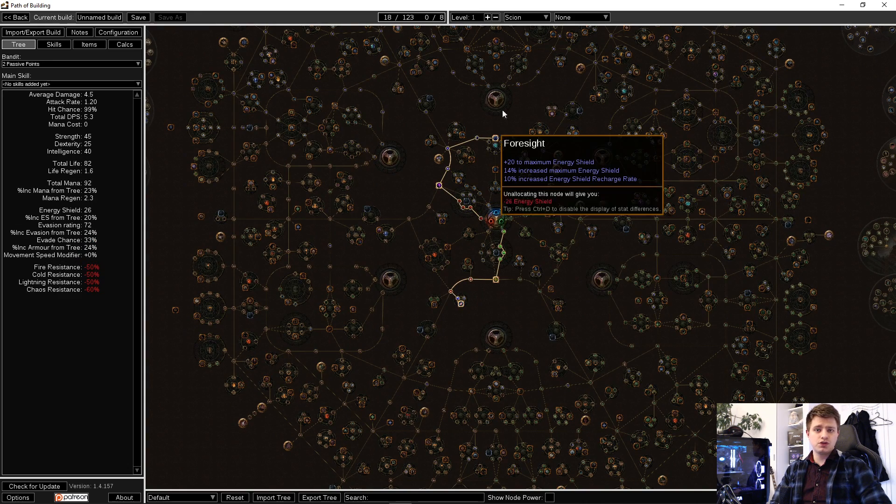
left_click(523, 17)
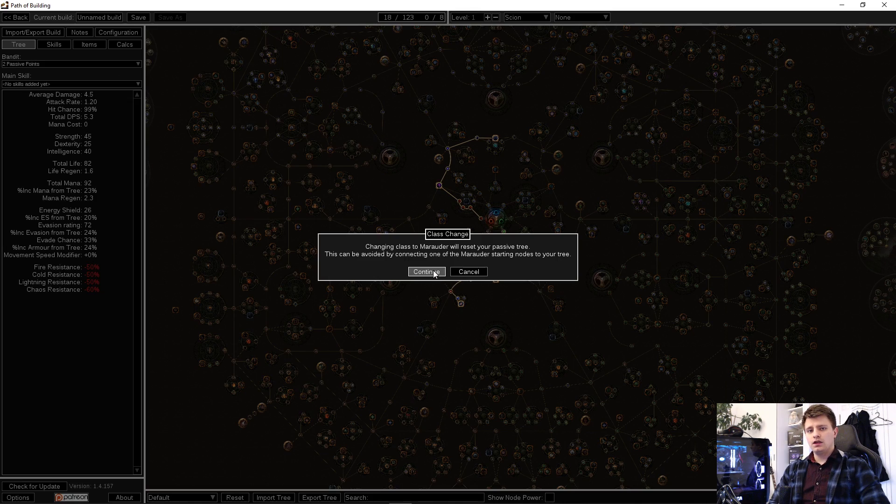
left_click(425, 272)
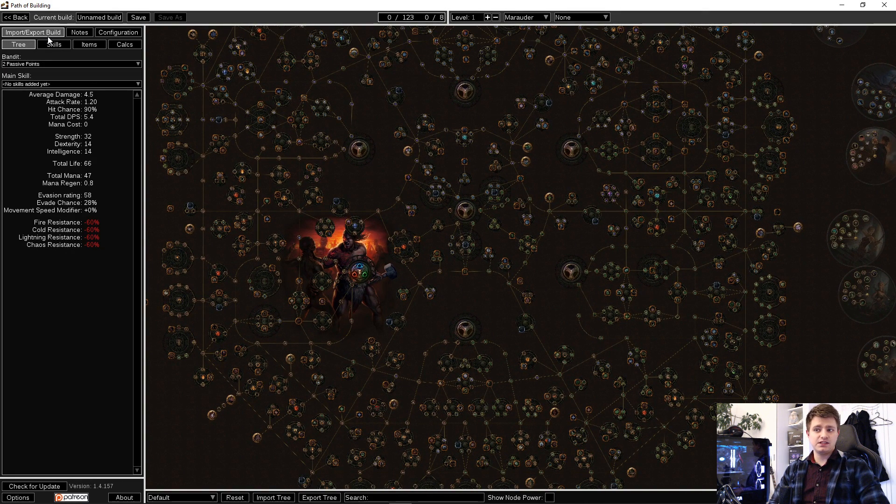
- Cancel the save prompt for the unnamed build and go to its character import page
left_click(137, 17)
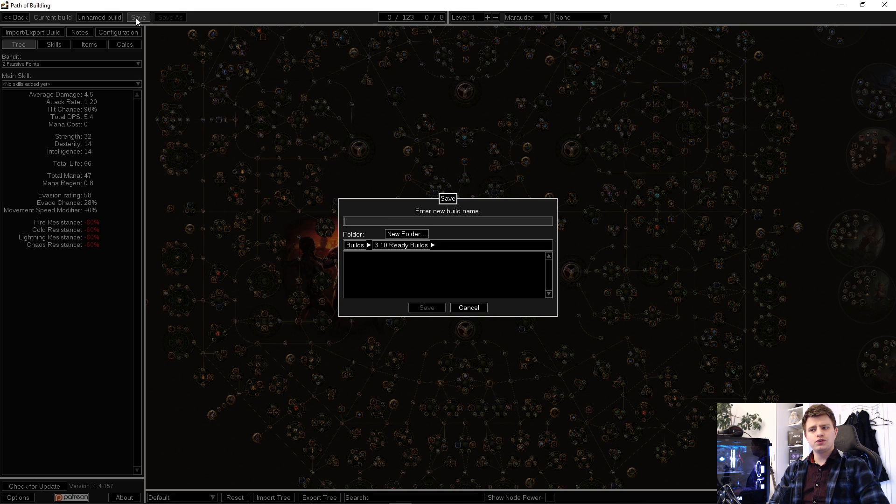
left_click(467, 307)
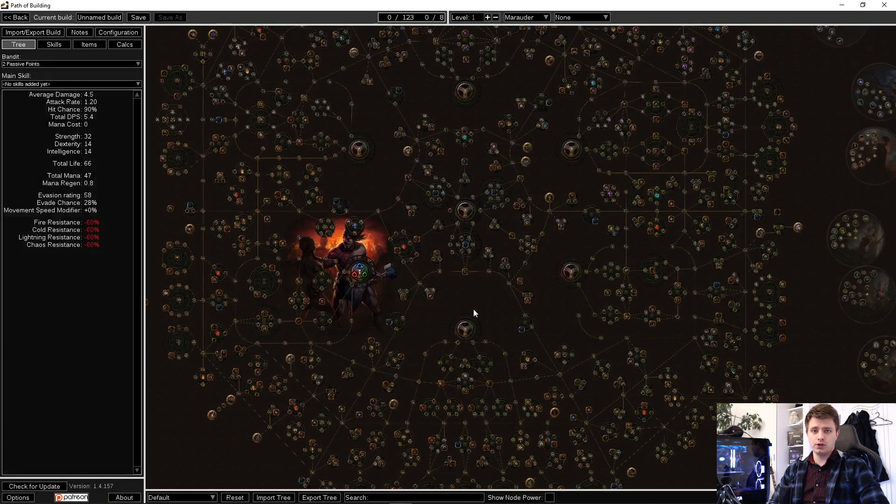
left_click(33, 32)
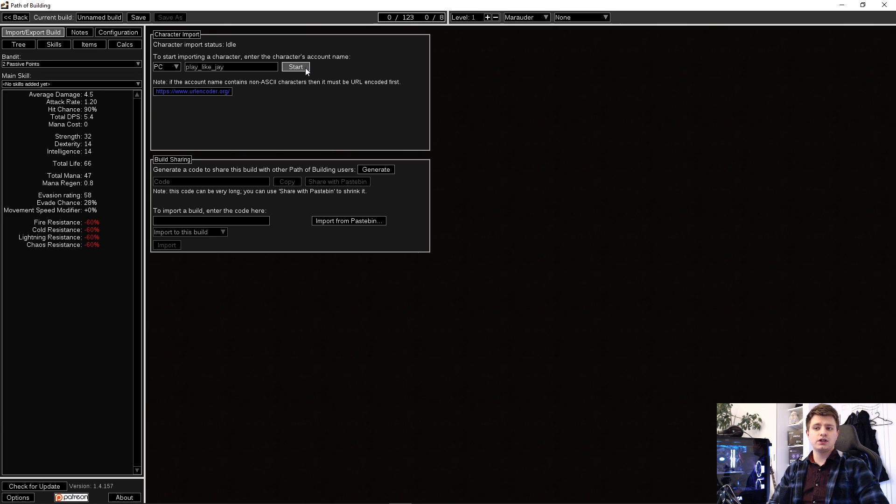
- Import the level 97 Champion's passive tree, jewels, items and skills from the account's character list
left_click(296, 68)
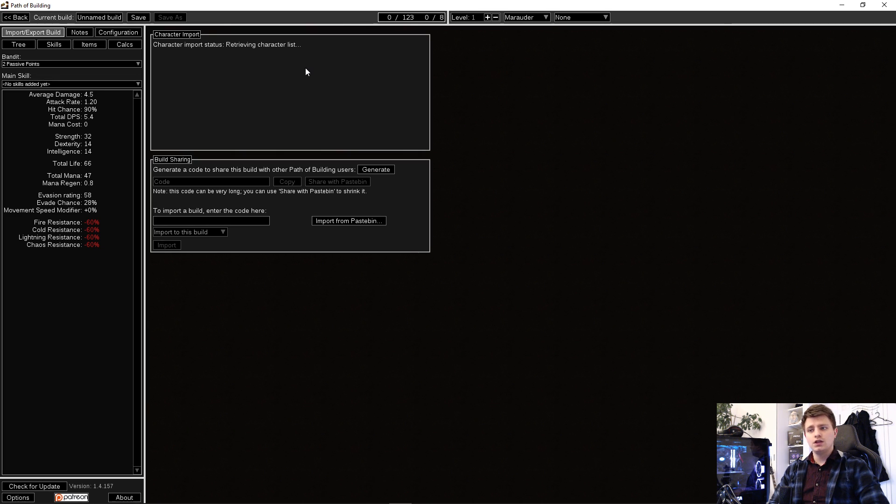
left_click(244, 75)
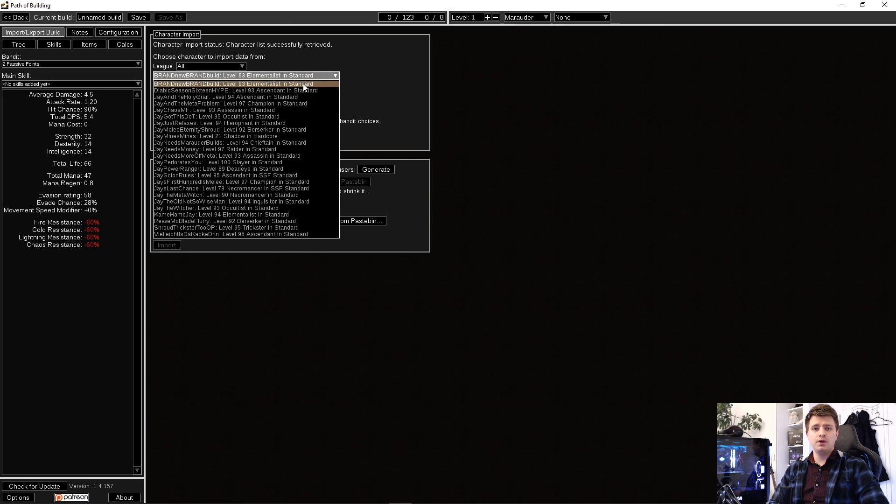
left_click(230, 104)
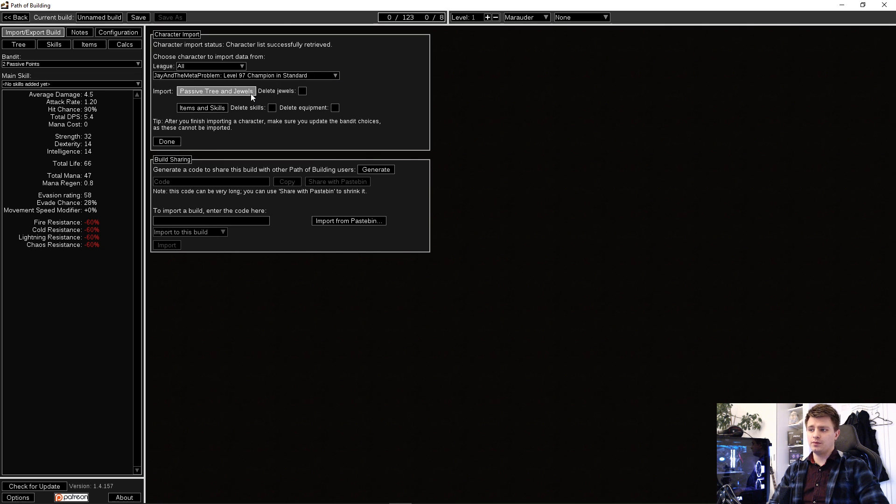
left_click(201, 107)
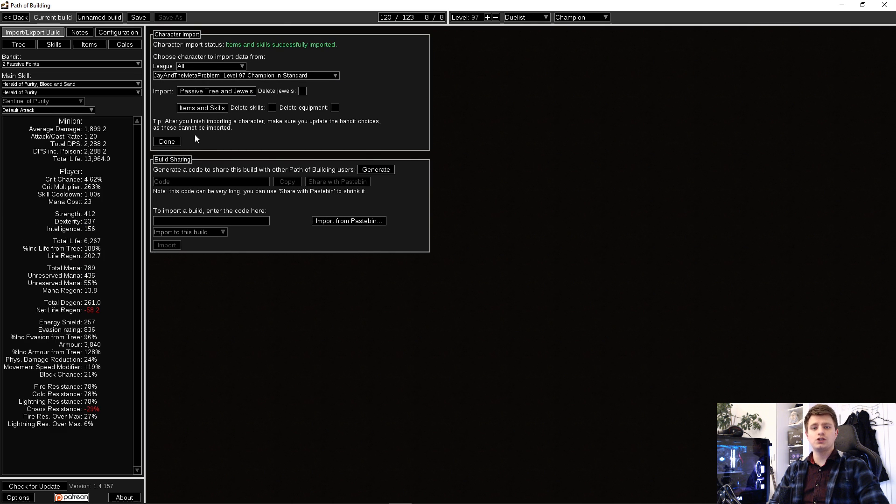
left_click(166, 141)
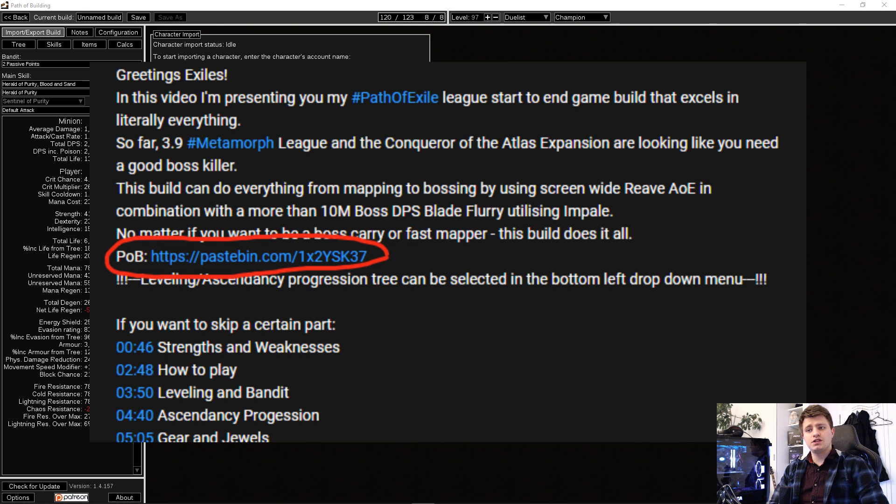
left_click(348, 220)
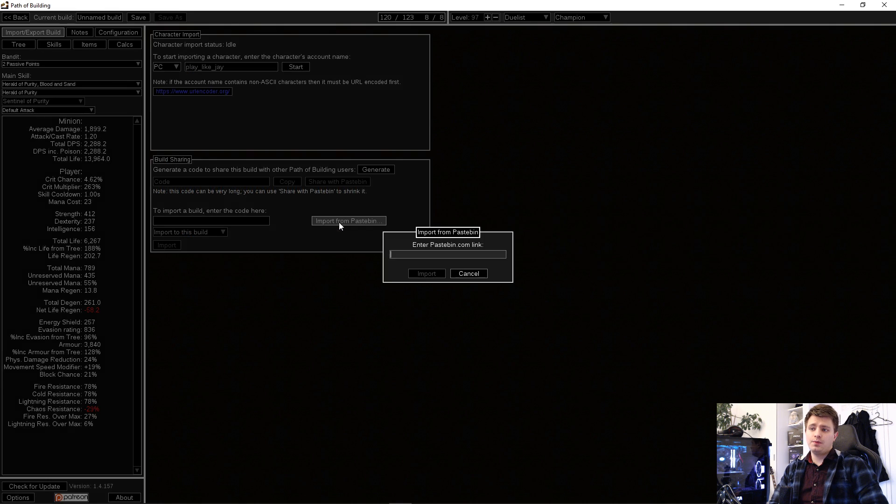
type("https://pastebin.com/1x2YSK37")
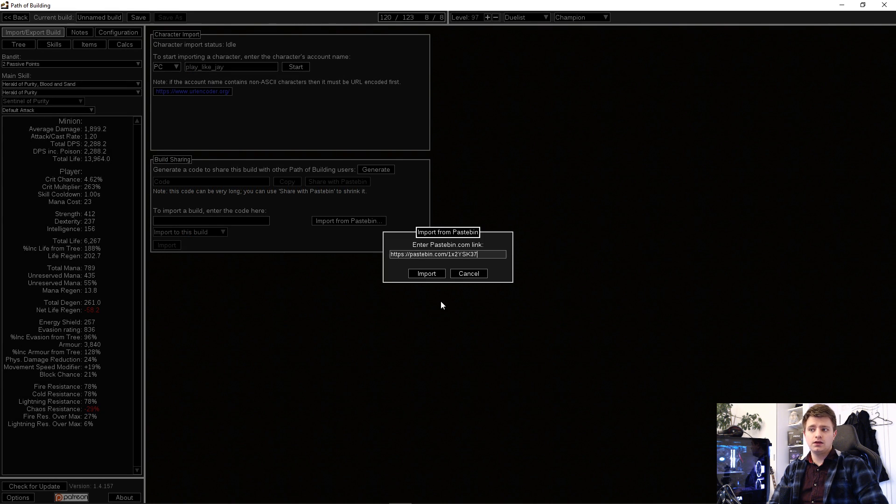
left_click(426, 273)
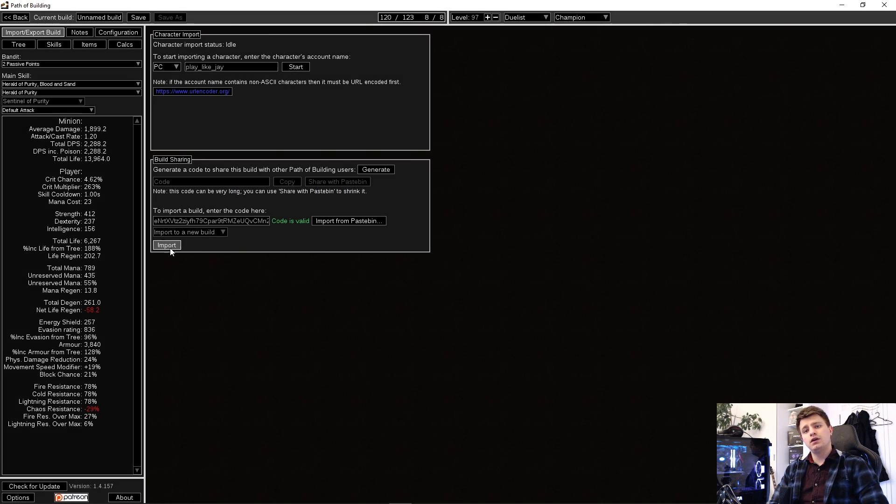
left_click(166, 244)
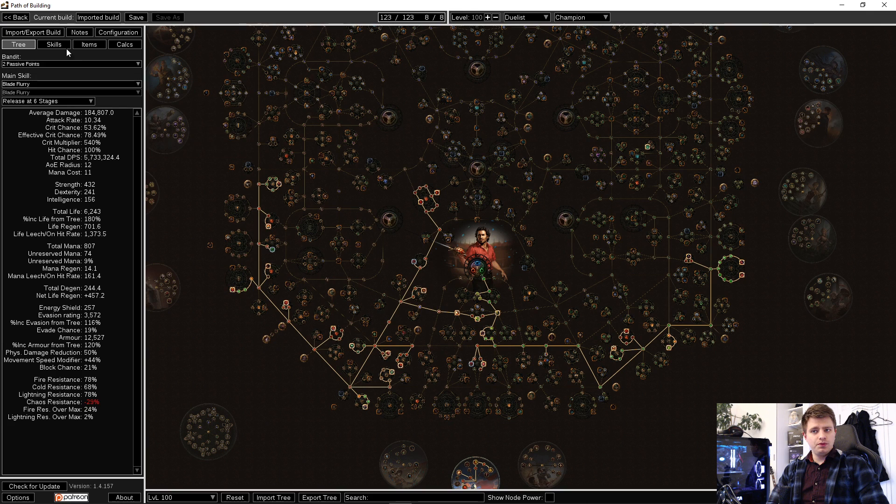
- Generate the imported Champion build's sharing code and shorten it into a pastebin link
left_click(33, 32)
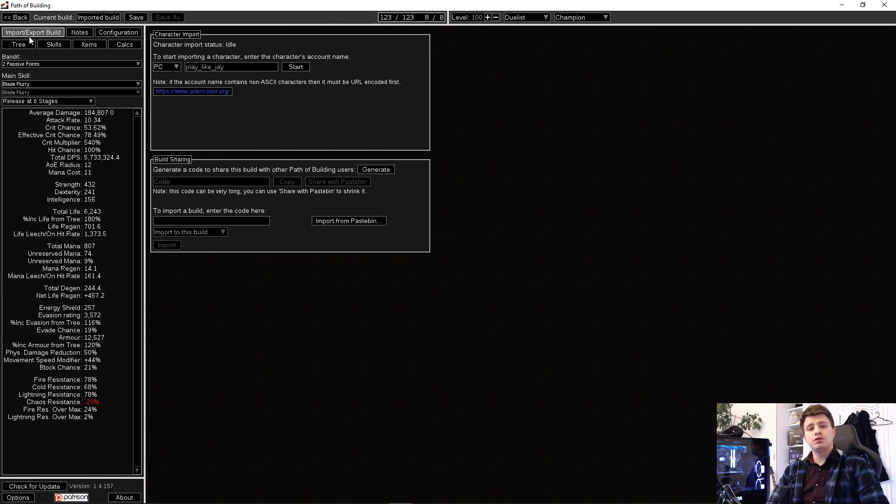
left_click(375, 169)
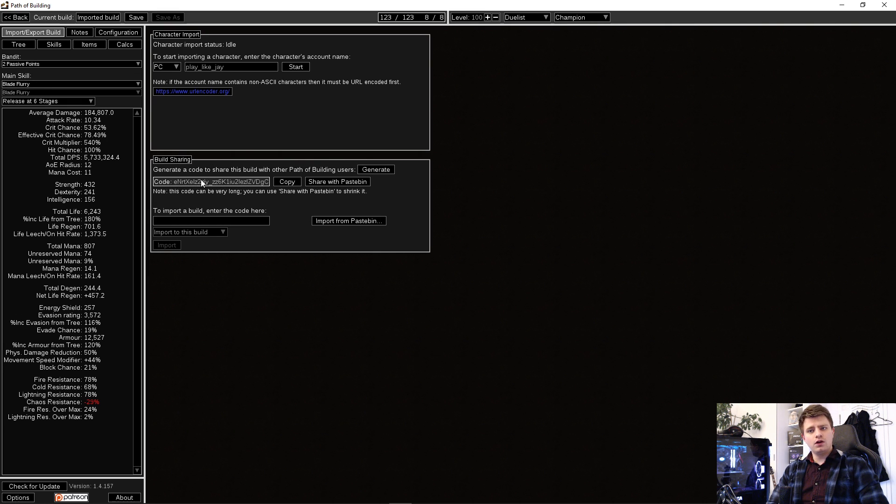
left_click(375, 169)
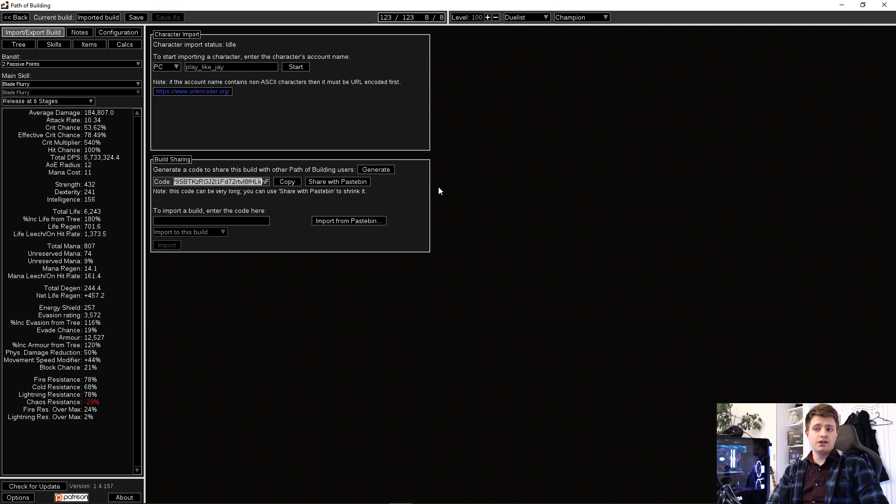
left_click(375, 169)
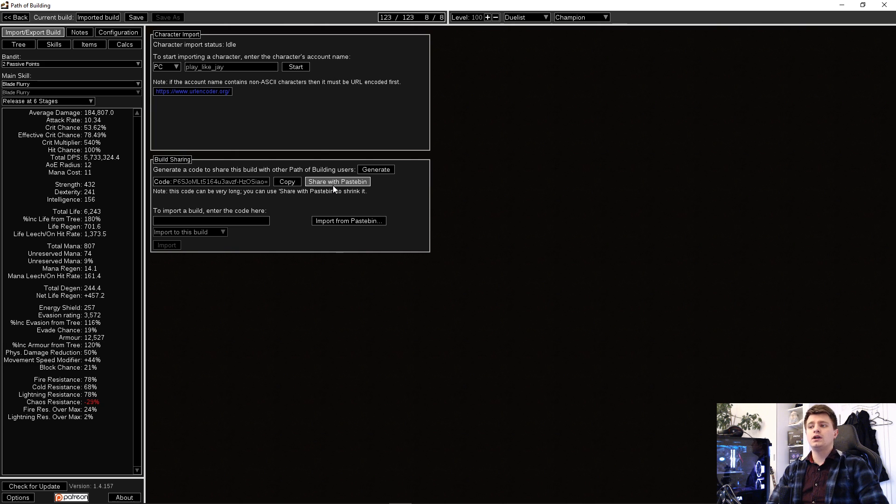
left_click(337, 181)
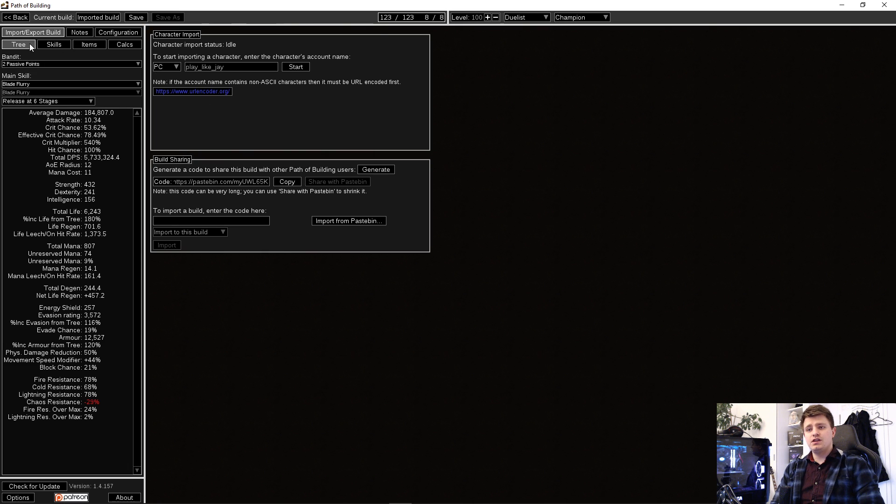
- Look over the Champion build's passive tree, skill gems and item sets, ending back on the tree
left_click(18, 45)
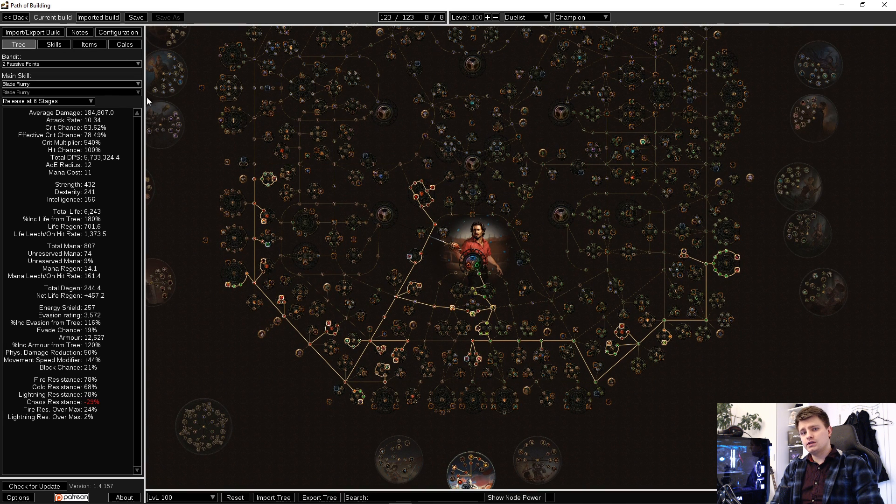
left_click(53, 43)
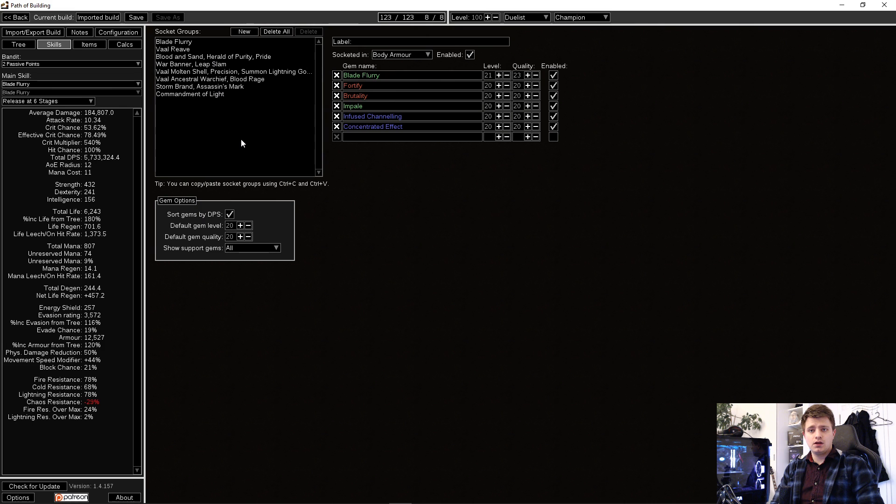
left_click(90, 45)
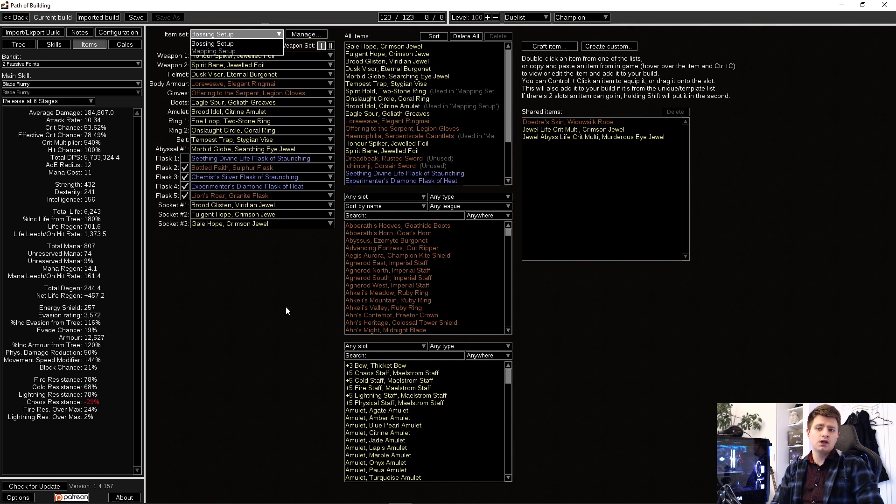
left_click(18, 44)
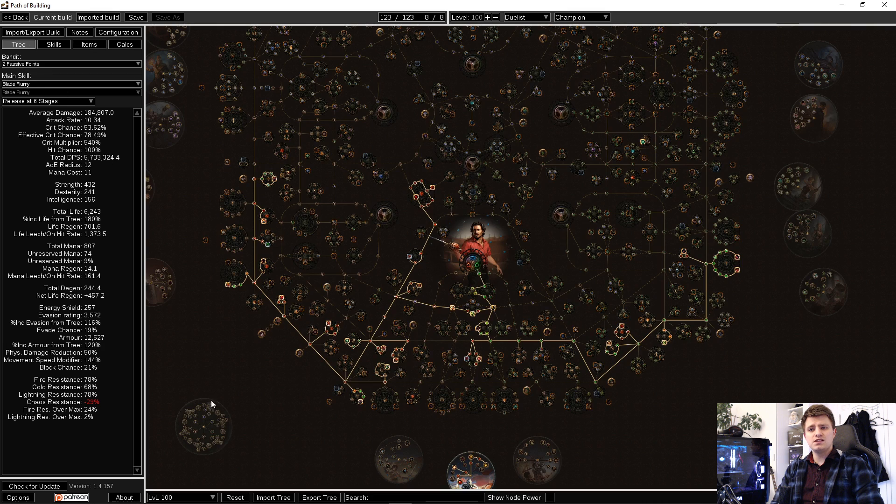
- Step the passive tree through the Part 2 stage to Part 7 with 105 of 123 points
left_click(180, 496)
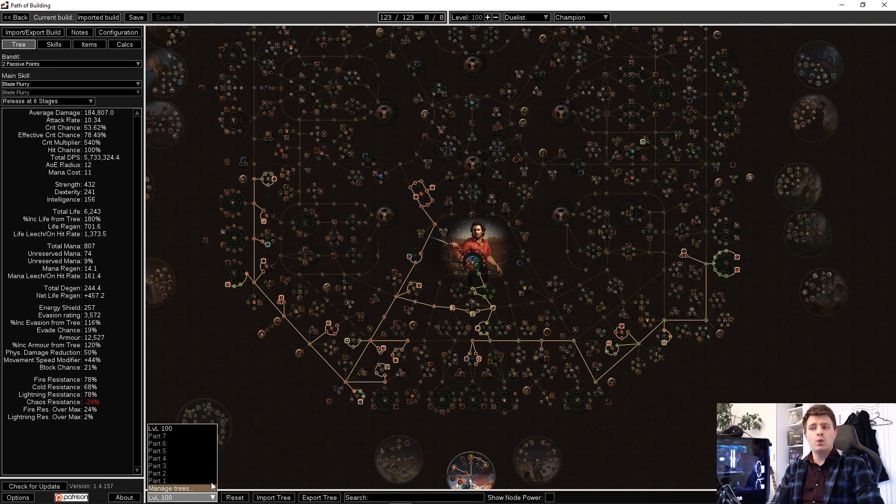
left_click(156, 450)
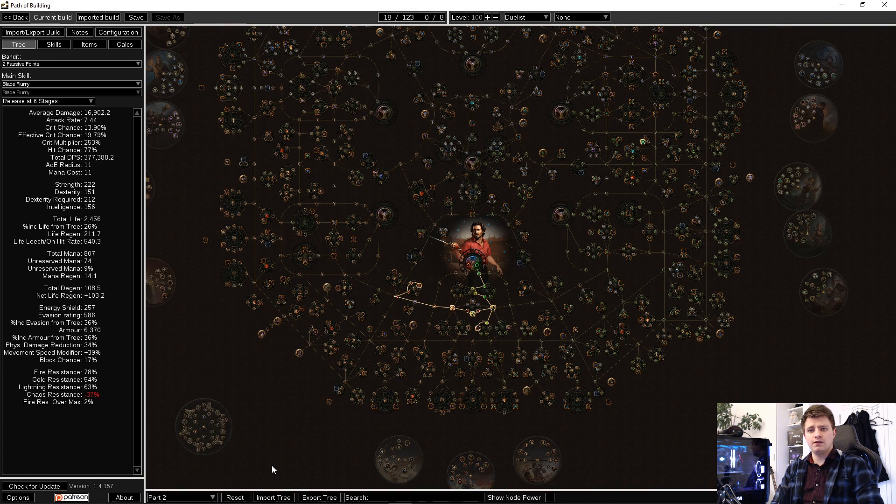
left_click(179, 497)
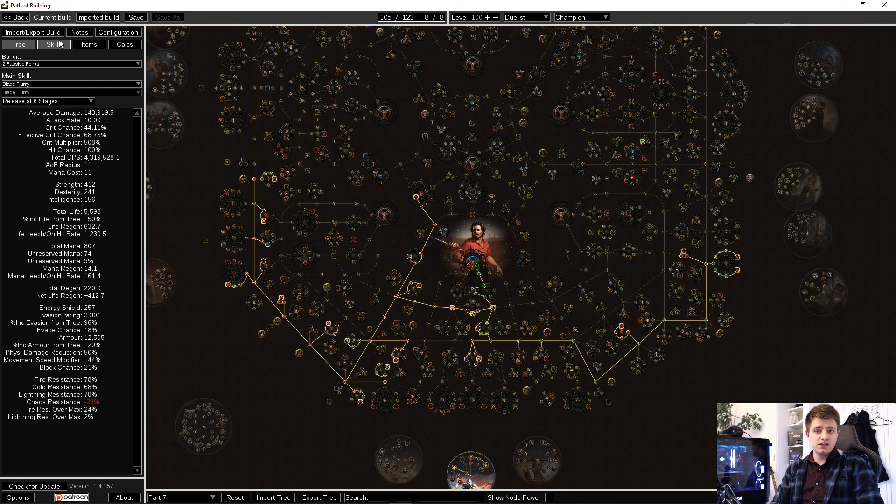
- Label the Blade Flurry socket group 'good good'
left_click(53, 44)
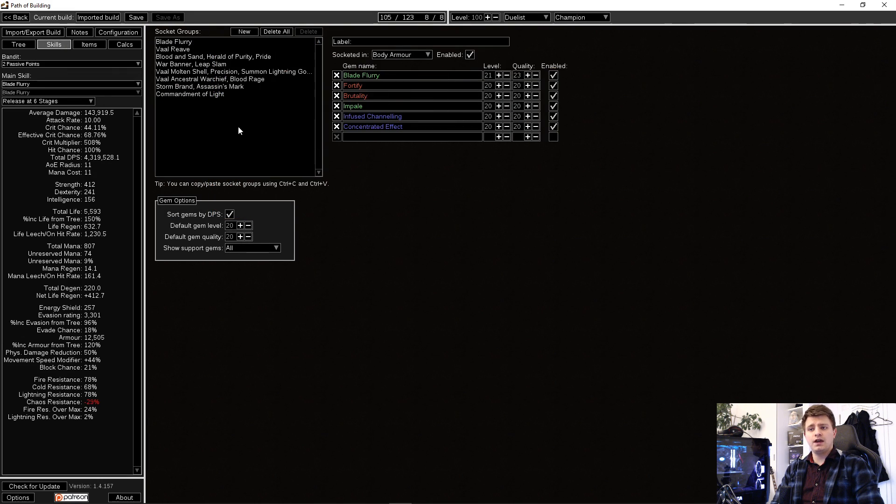
left_click(173, 41)
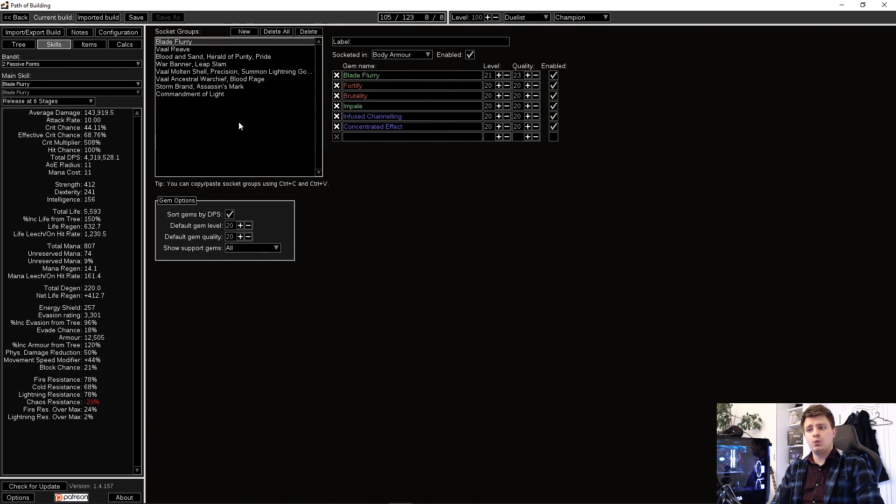
left_click(420, 41)
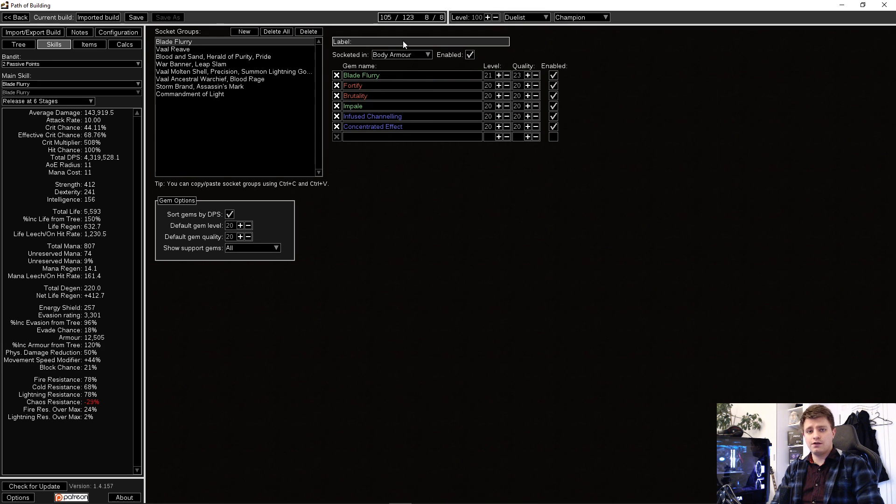
type("good good")
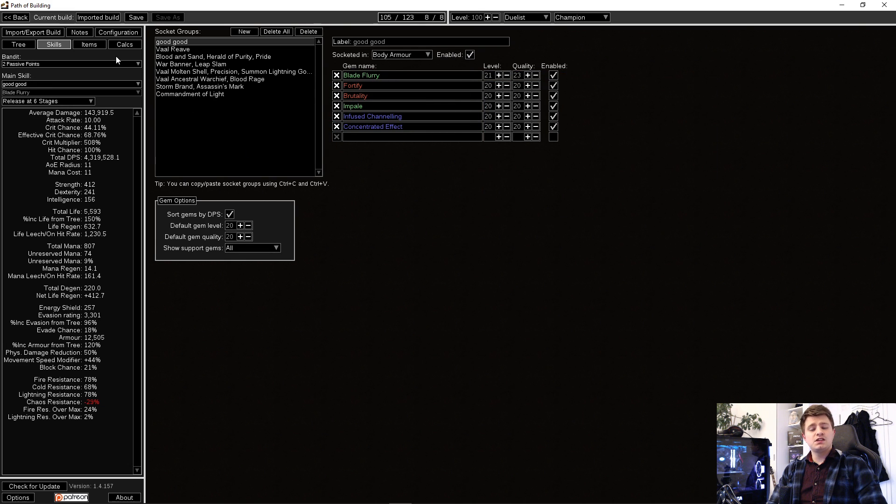
- Show the build's configuration page with combat conditions and enemy settings
left_click(118, 32)
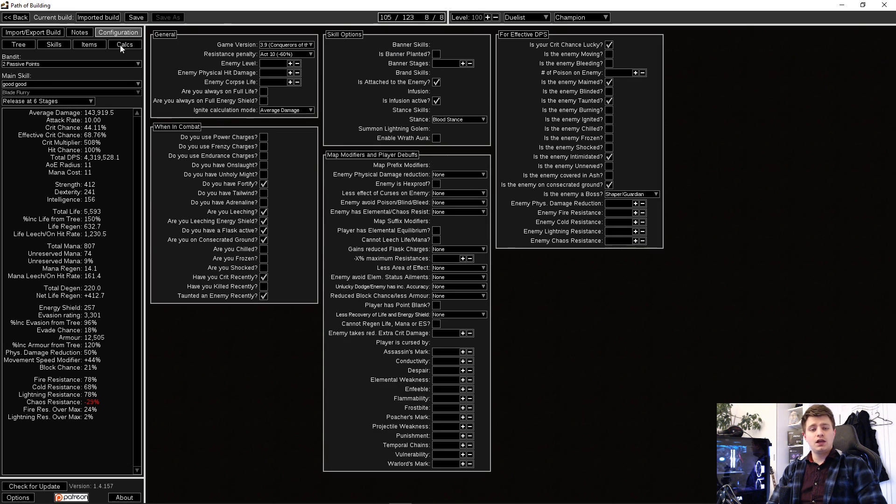
mouse_move(608, 298)
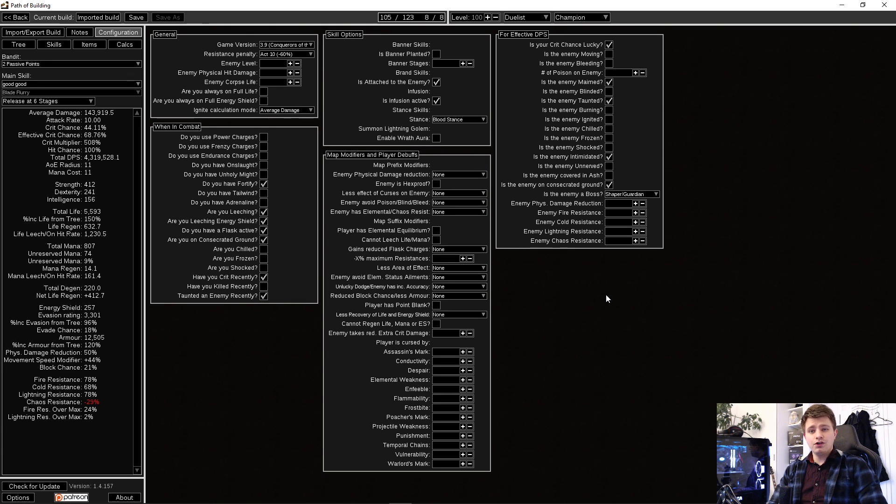
mouse_move(640, 290)
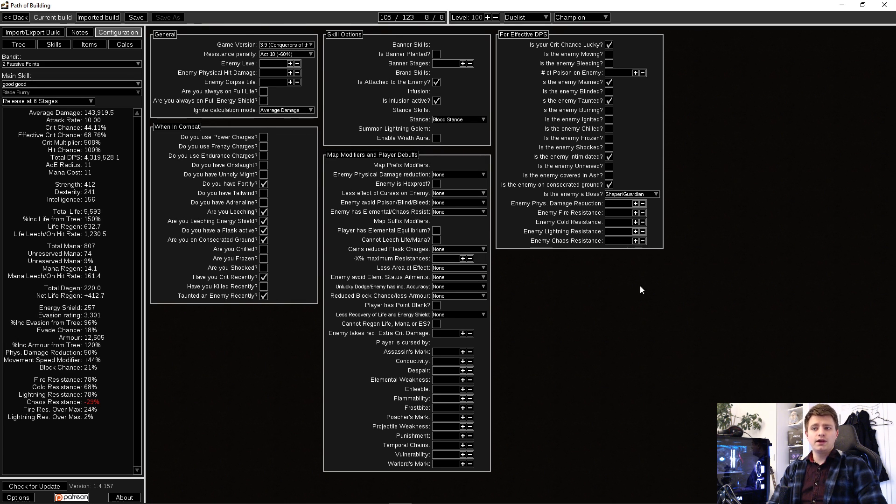
mouse_move(663, 281)
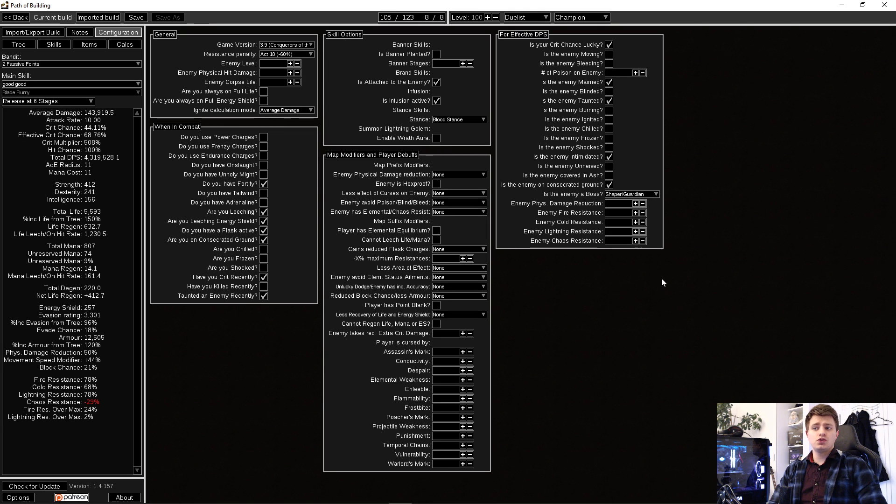
mouse_move(688, 207)
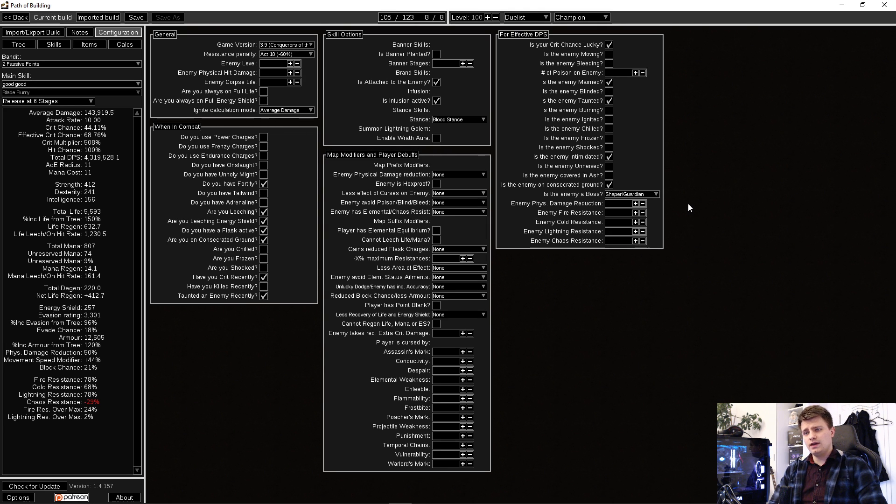
mouse_move(663, 169)
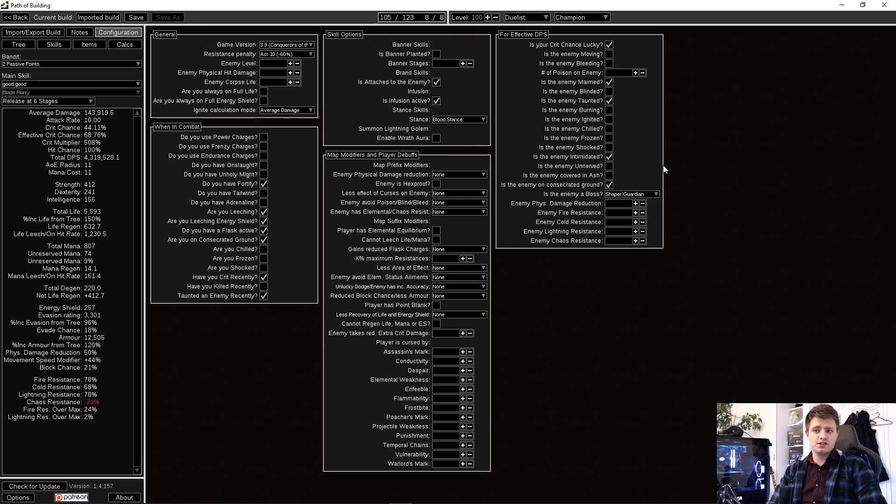
left_click(630, 194)
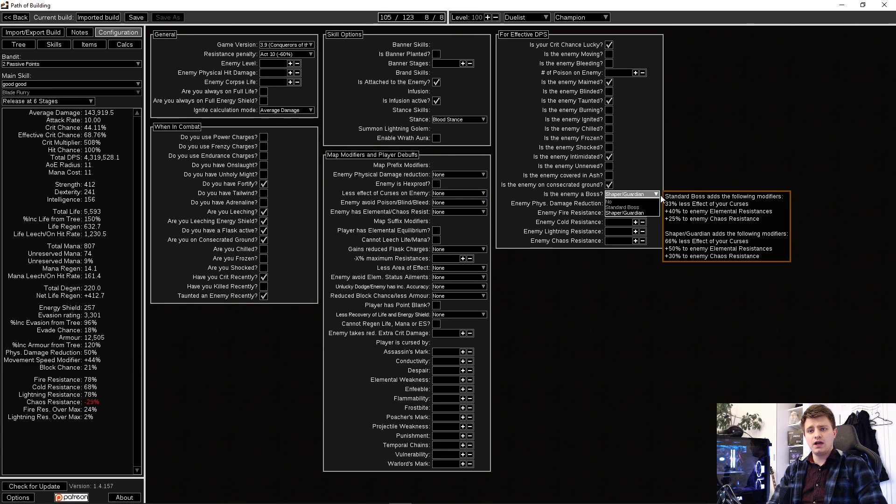
left_click(631, 213)
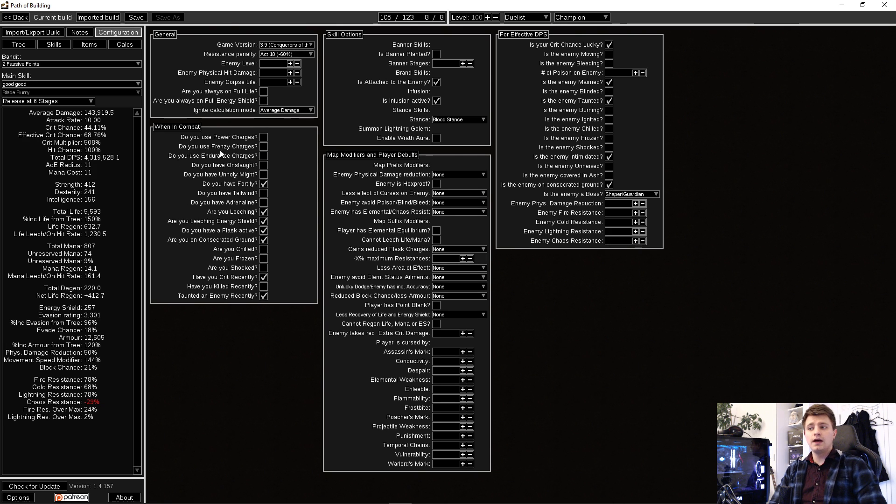
left_click(264, 147)
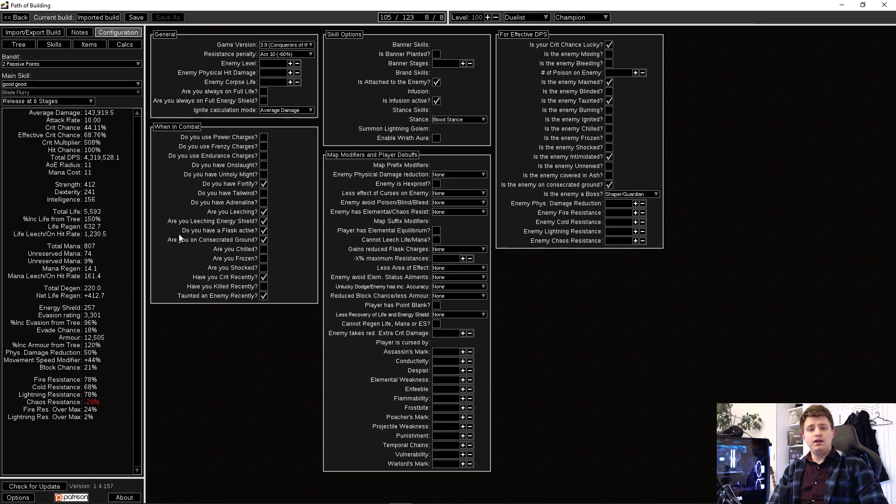
mouse_move(181, 362)
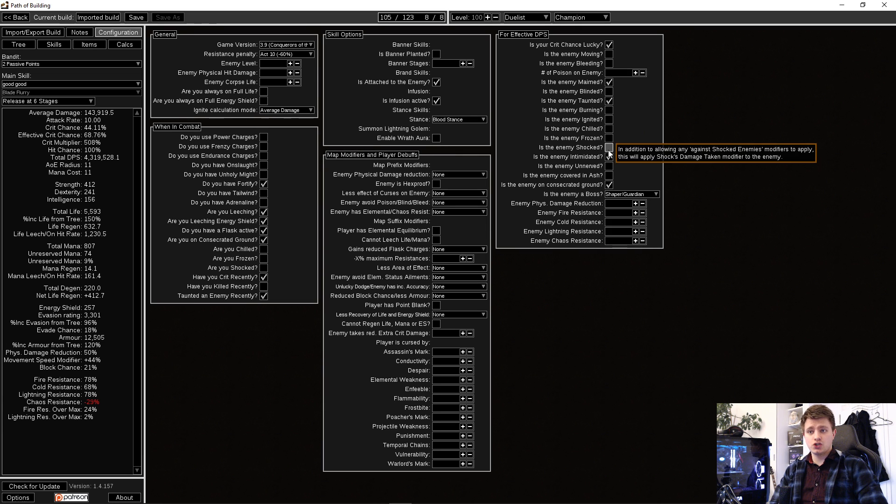
left_click(608, 147)
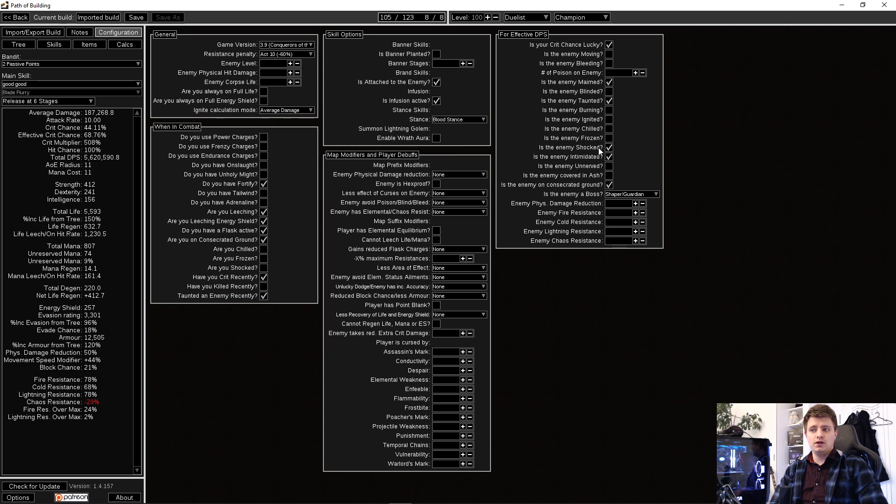
left_click(609, 147)
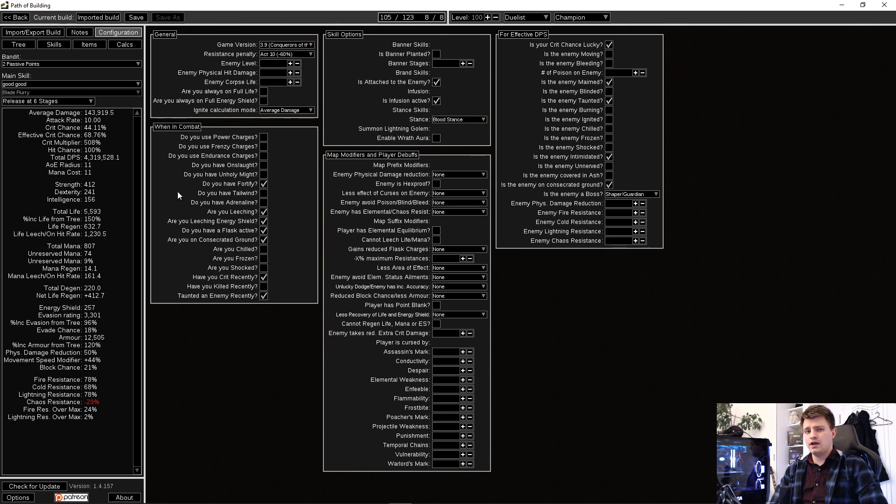
mouse_move(198, 198)
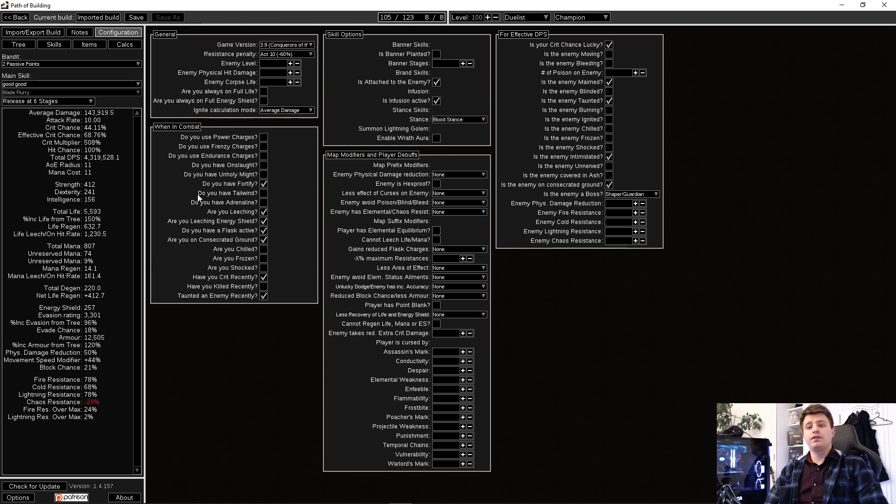
mouse_move(190, 197)
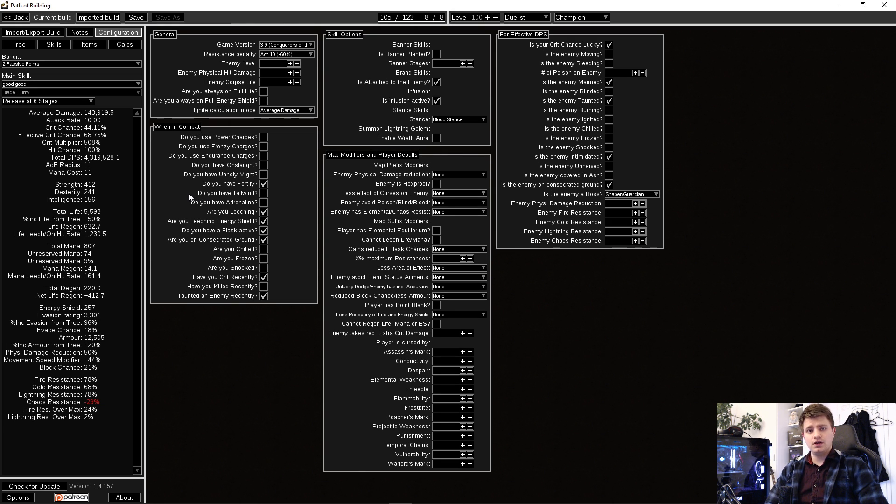
mouse_move(180, 195)
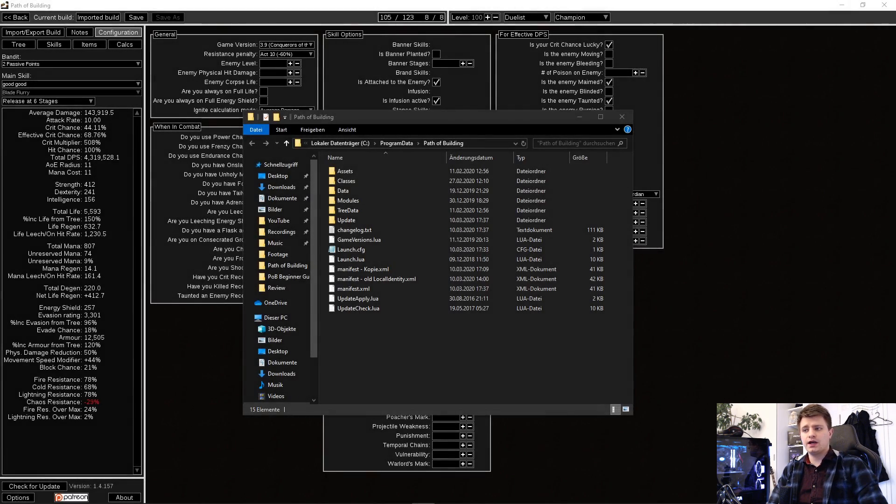
mouse_move(527, 351)
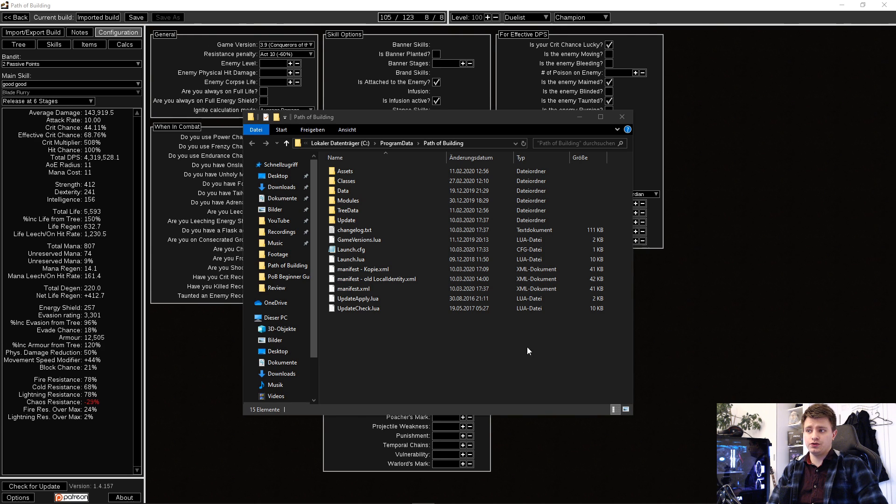
mouse_move(368, 343)
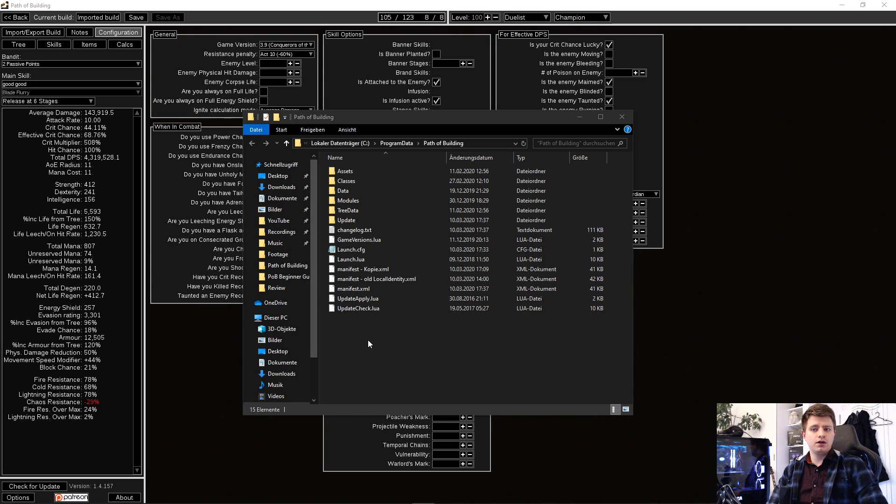
- Duplicate manifest.xml in the Path of Building folder and bring up its edit actions
left_click(353, 289)
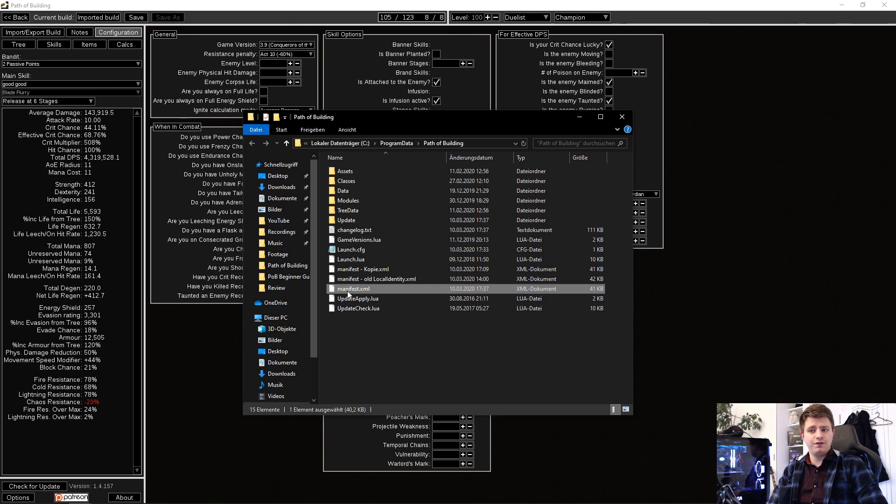
mouse_move(373, 292)
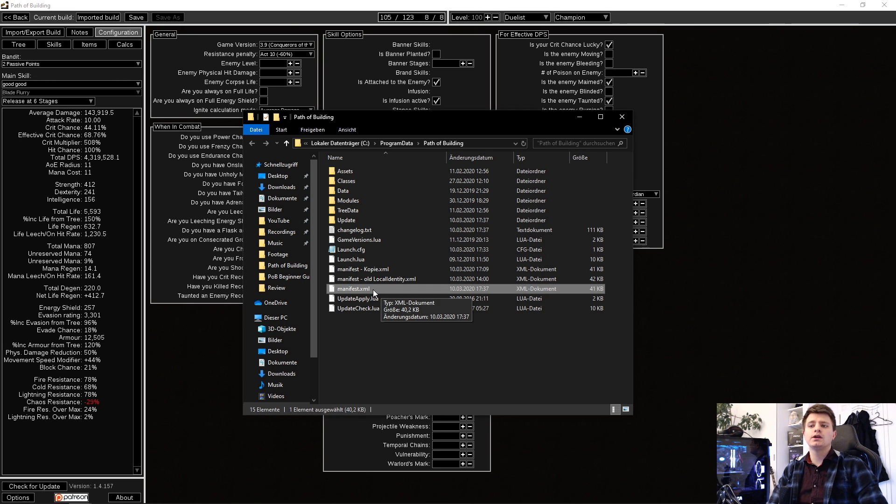
mouse_move(390, 361)
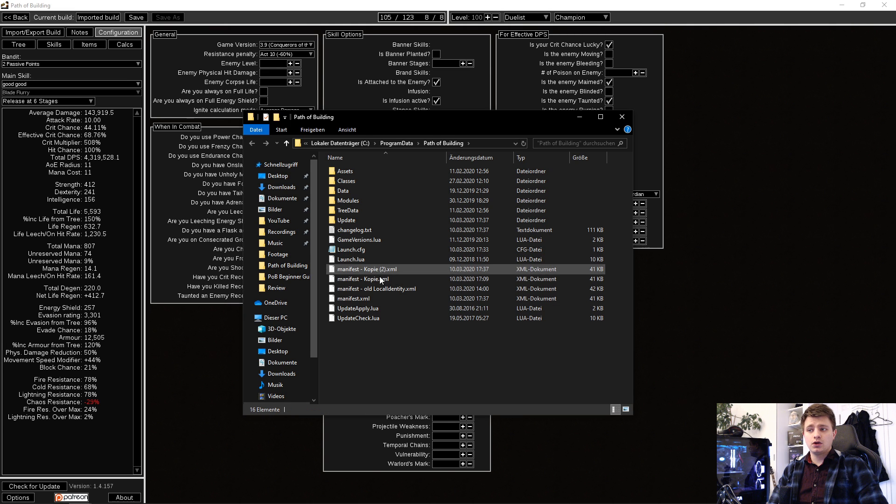
right_click(353, 298)
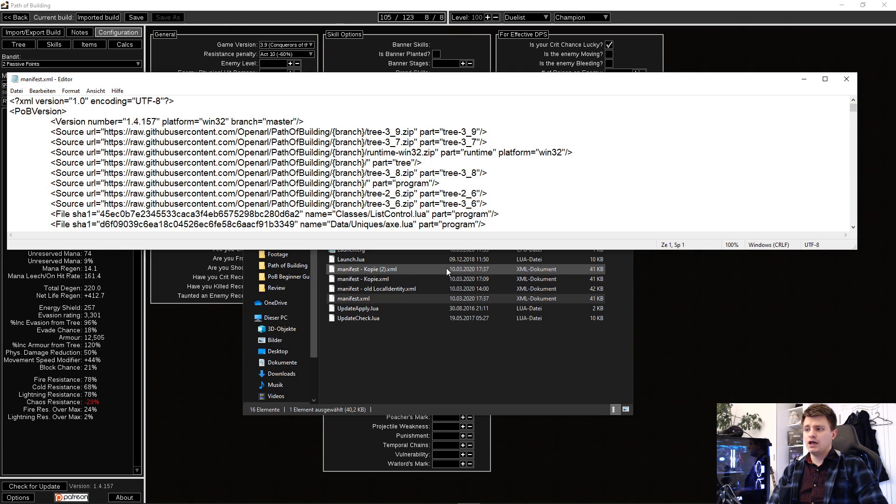
- Repoint the manifest's program Source from Openarl/PathOfBuilding to the PathOfBuildingCommunity repository
left_click(353, 299)
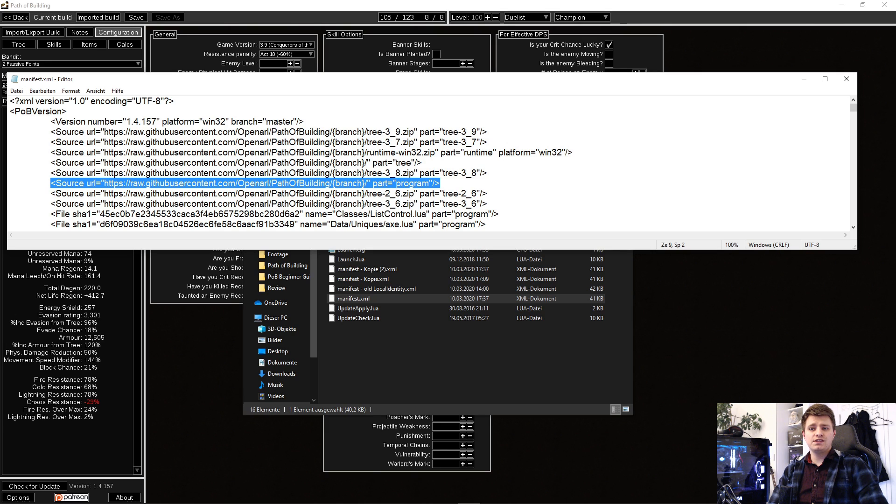
left_click(270, 184)
type("PathOfBuilding")
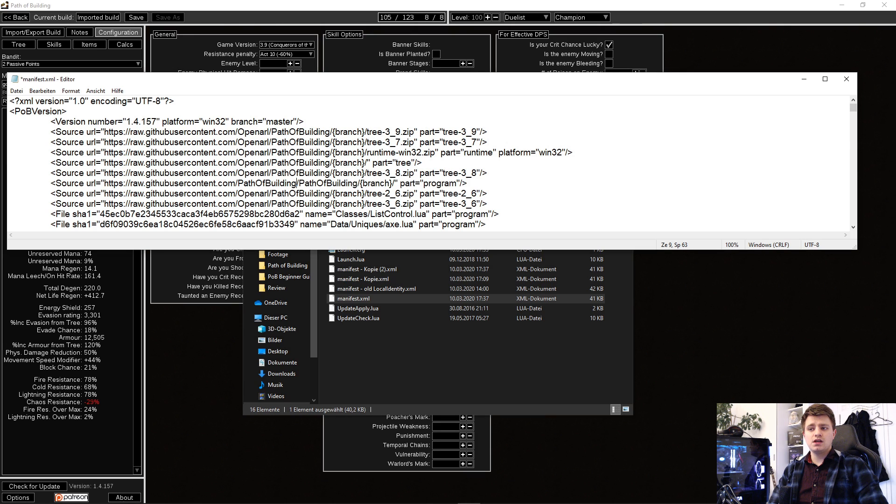
type("Communit")
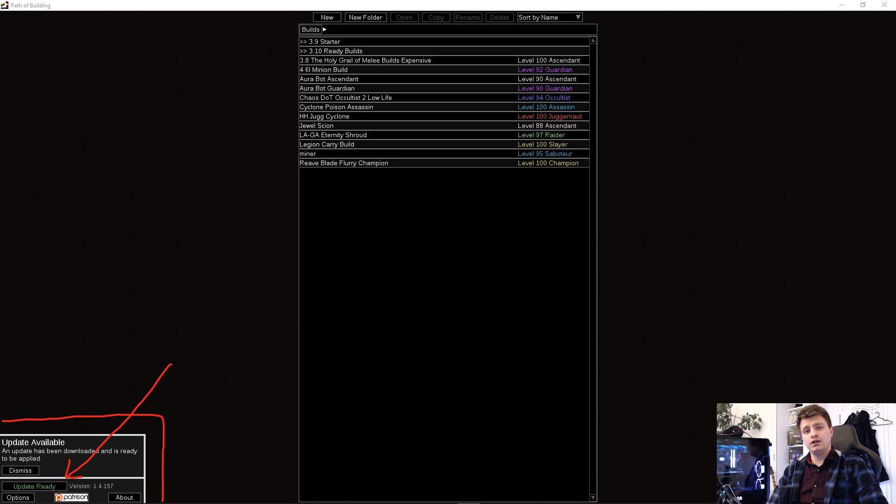
- Reopen Reave Blade Flurry Champion, mark the enemy shocked in Configuration, and view its passive tree
left_click(34, 485)
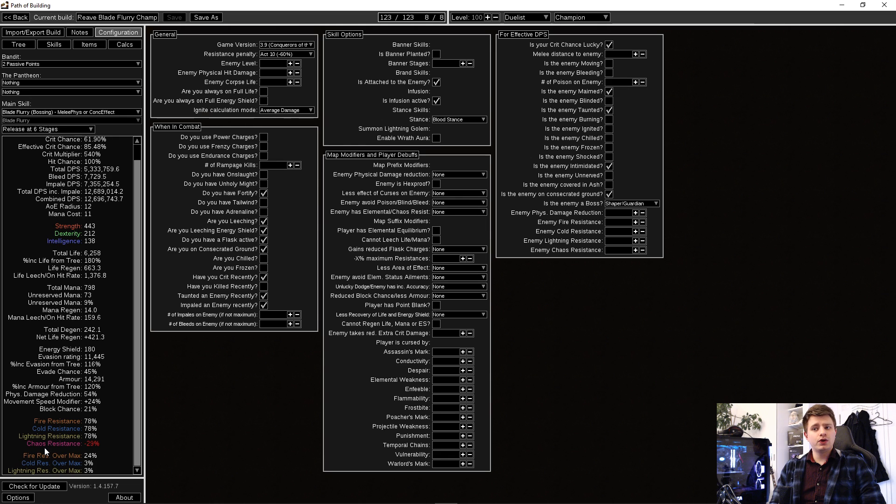
mouse_move(18, 447)
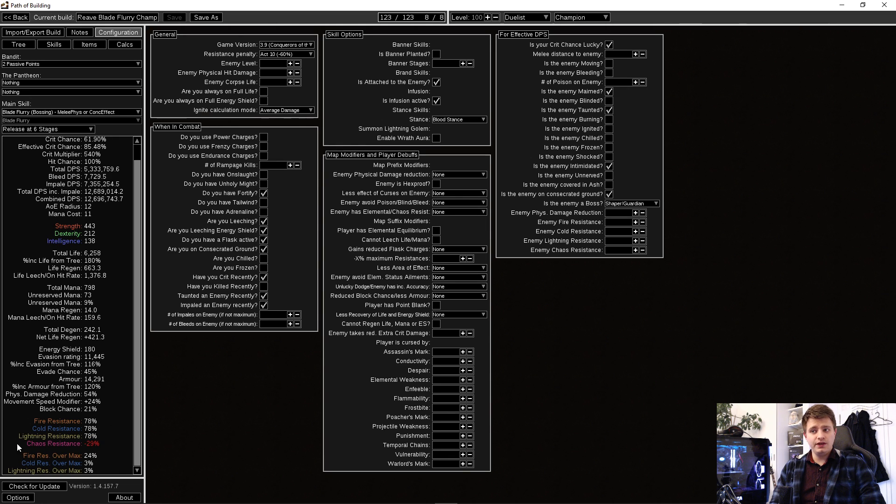
left_click(263, 304)
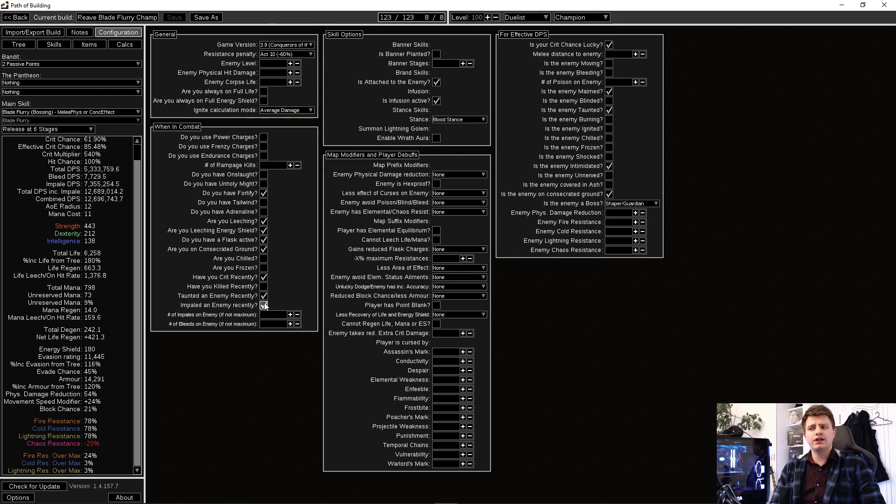
left_click(263, 304)
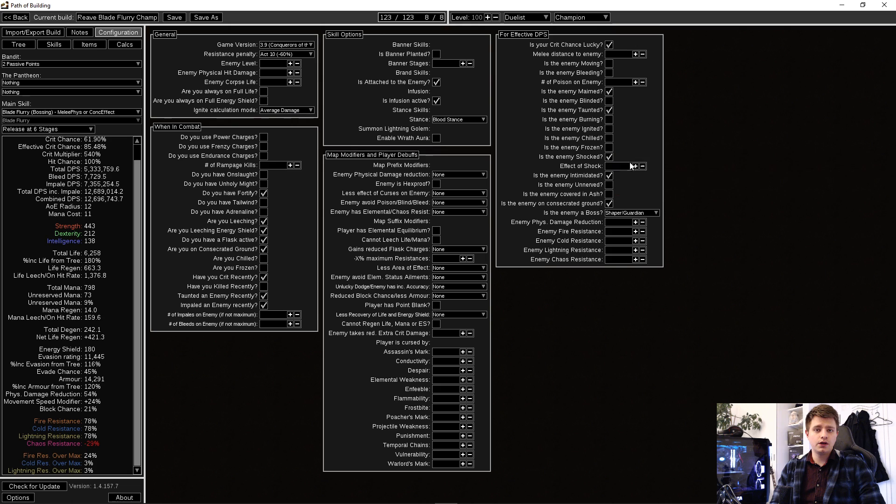
type("453453")
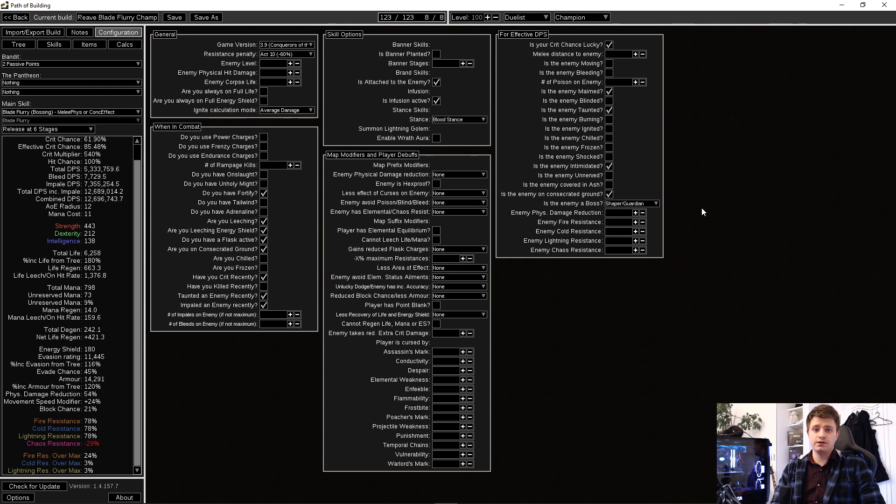
mouse_move(707, 311)
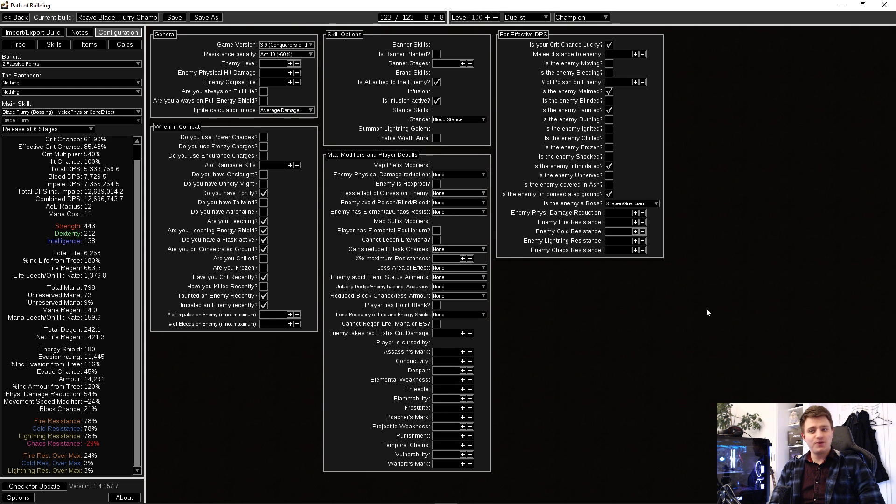
left_click(18, 45)
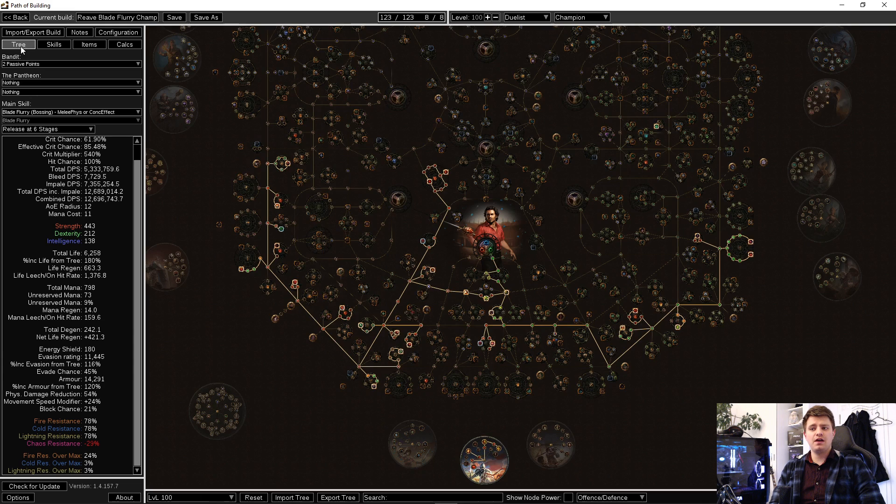
- Glance at the equipped items, then list the Show Node Power stat choices on the tree
left_click(90, 45)
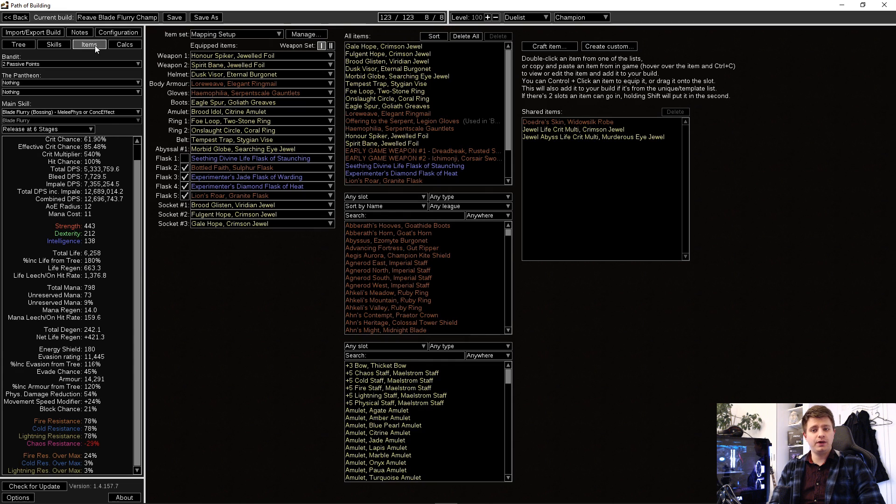
left_click(17, 44)
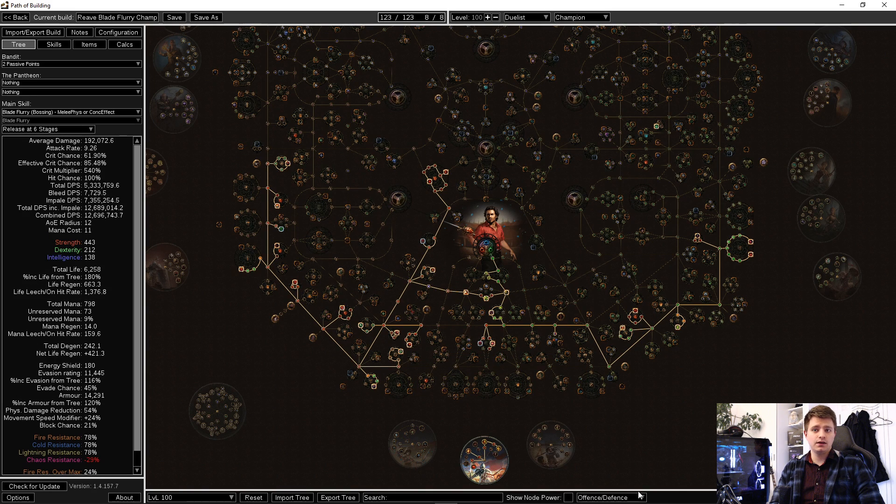
left_click(608, 498)
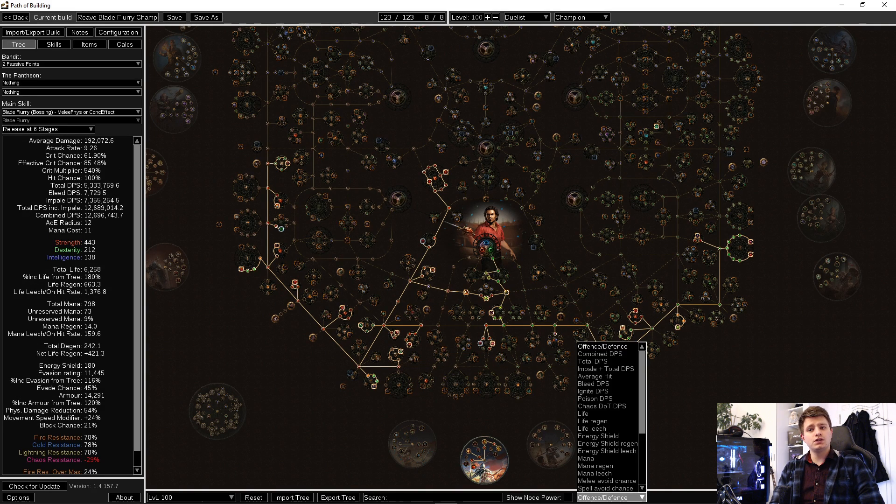